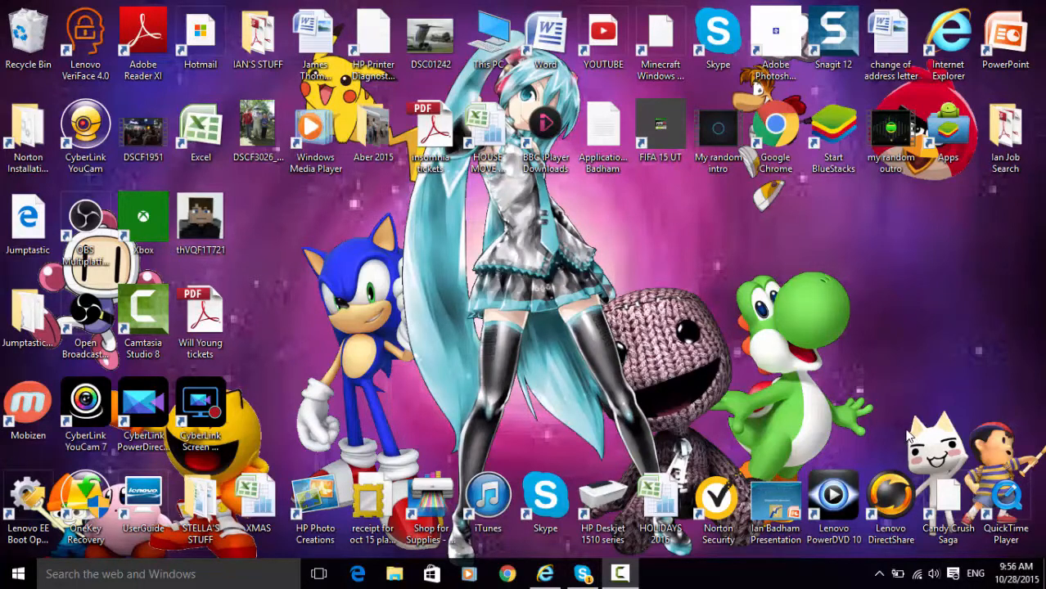
mouse_move(890, 499)
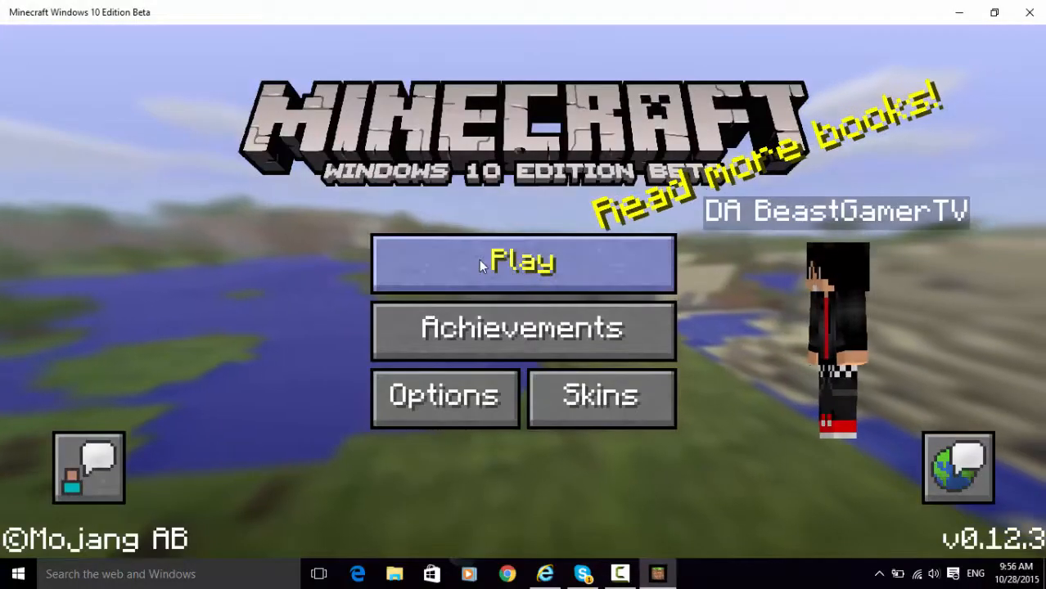
Show the saved Worlds list from the Minecraft title screen via Play.
click(522, 264)
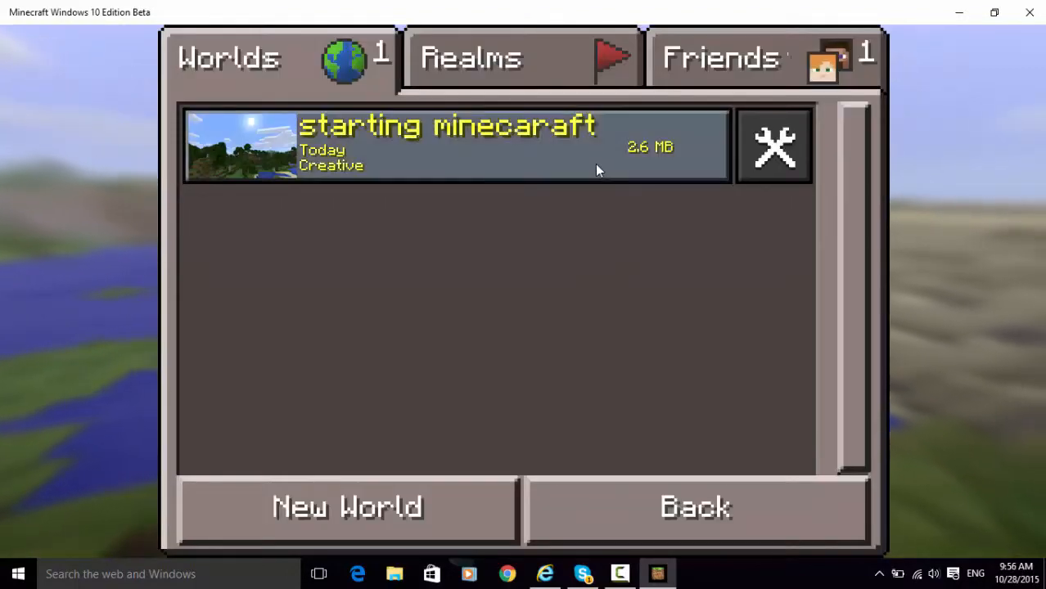
mouse_move(625, 181)
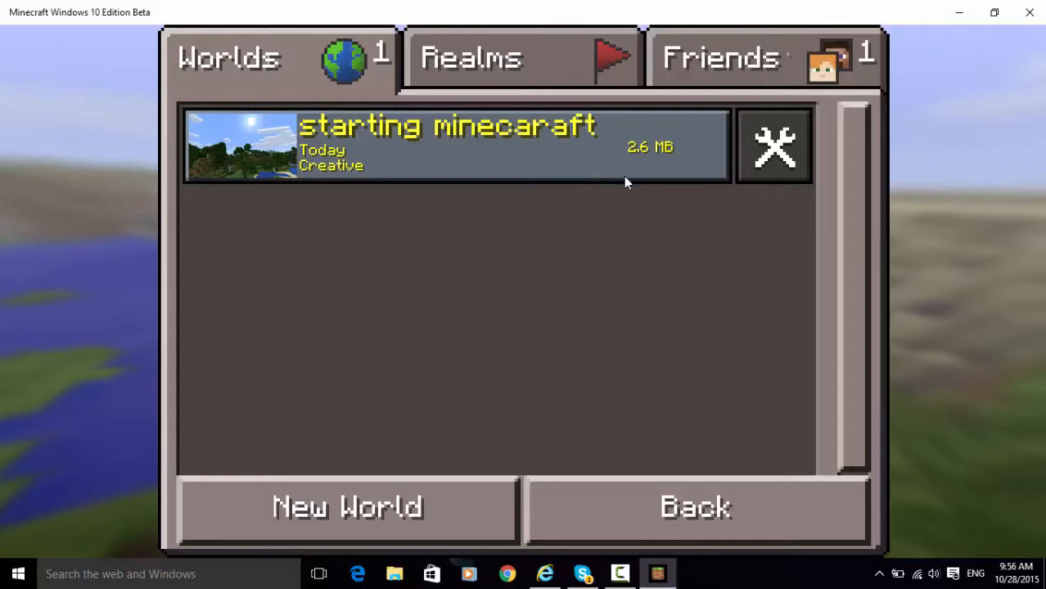
mouse_move(557, 134)
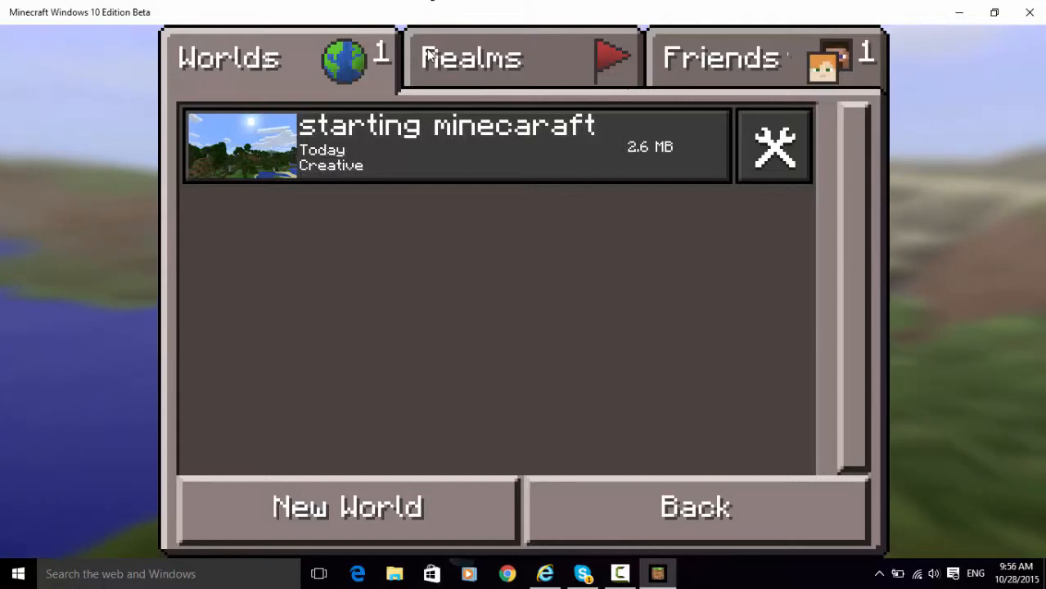
Load the Creative world 'starting minecaraft' and look over the island and house.
click(450, 145)
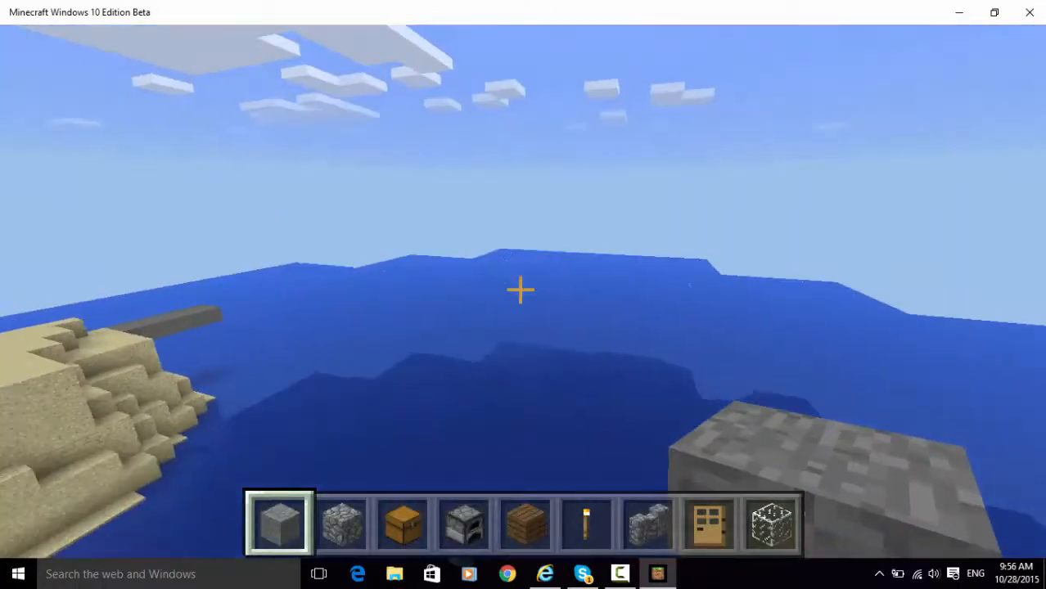
mouse_move(524, 292)
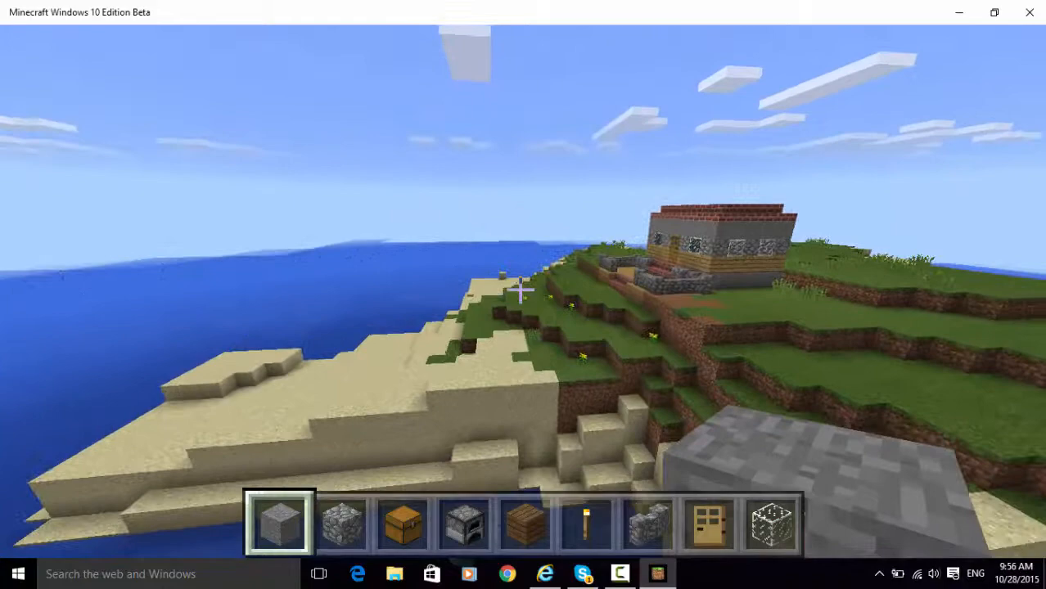
mouse_move(521, 290)
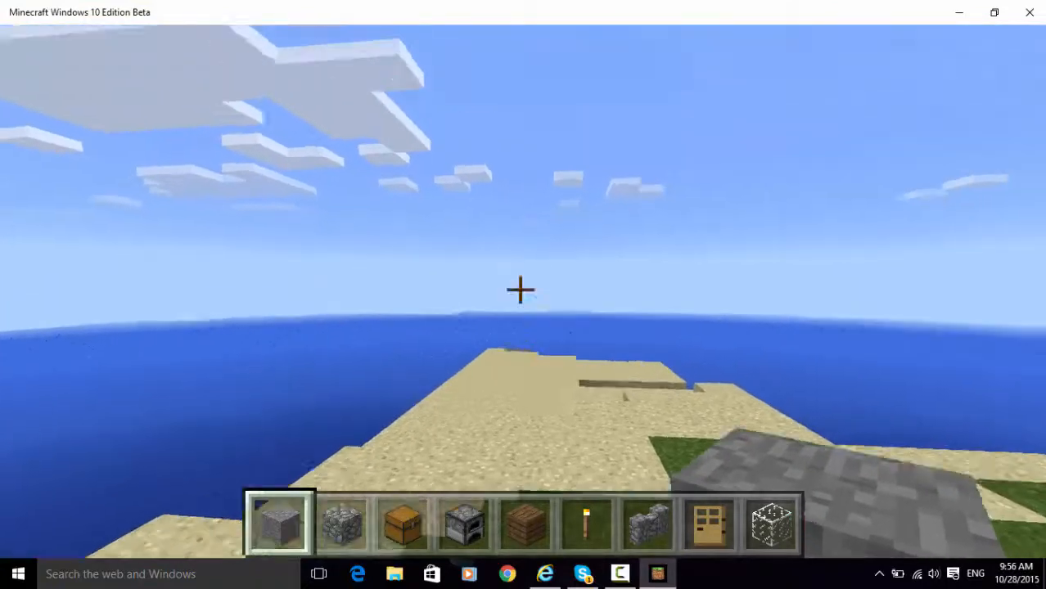
Pause the game and turn Third Person View on in Options to show the player character.
key(Escape)
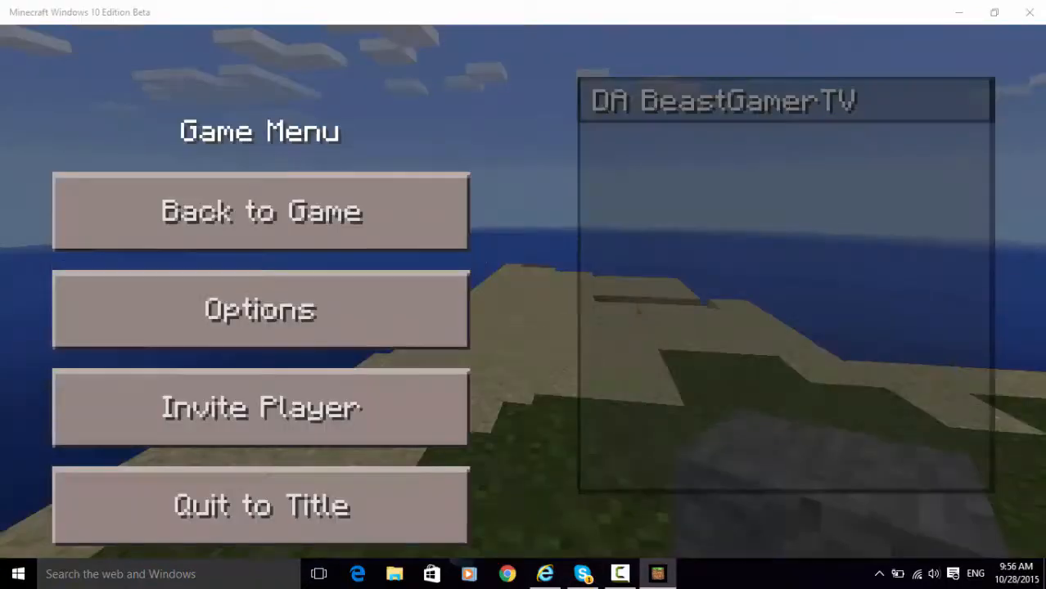
click(18, 572)
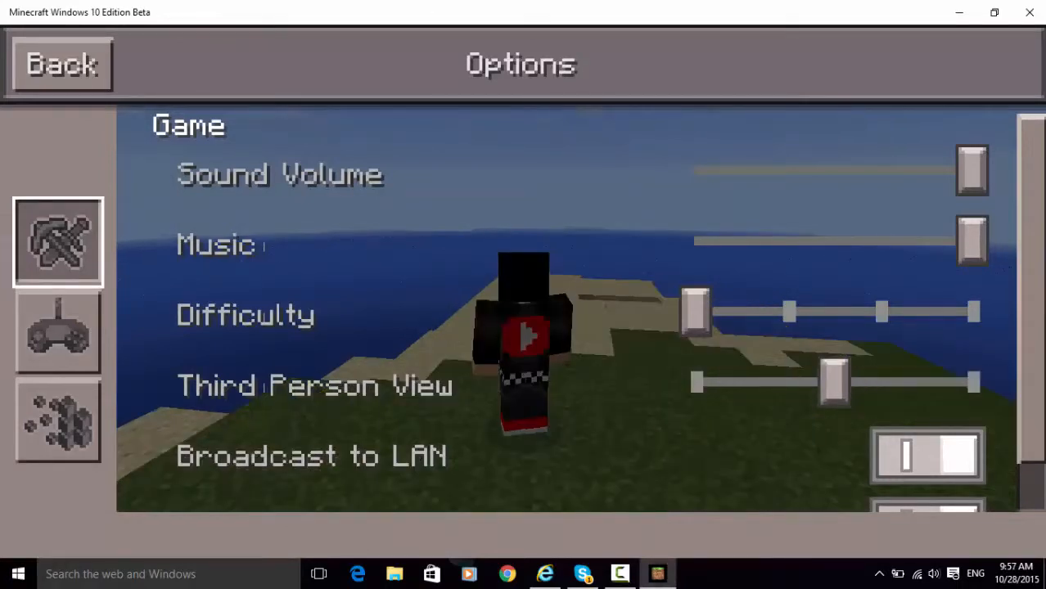
click(62, 64)
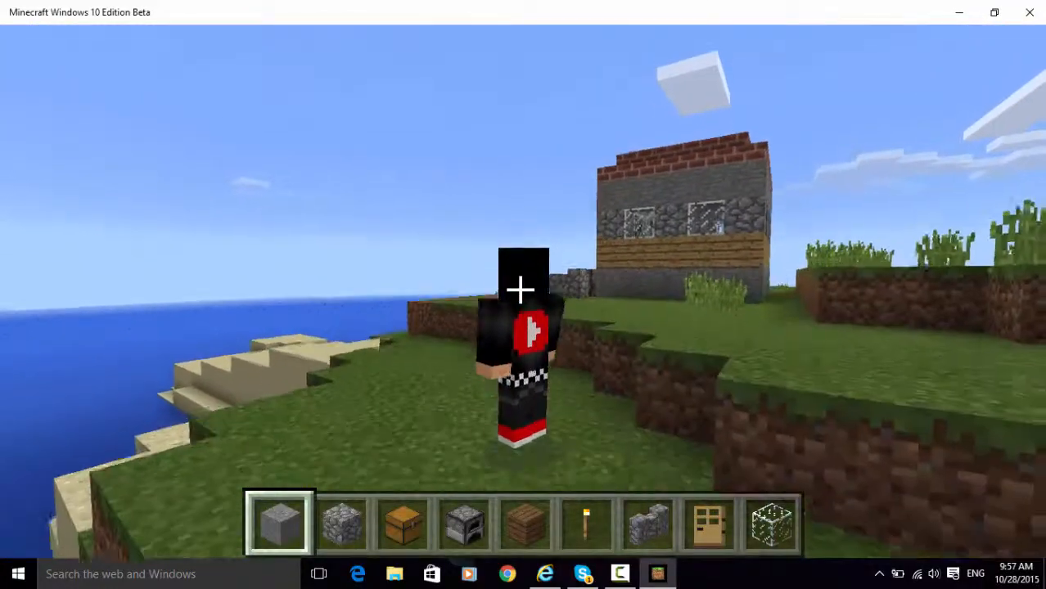
Pause, set Third Person View off in Options and resume playing in first person.
key(Escape)
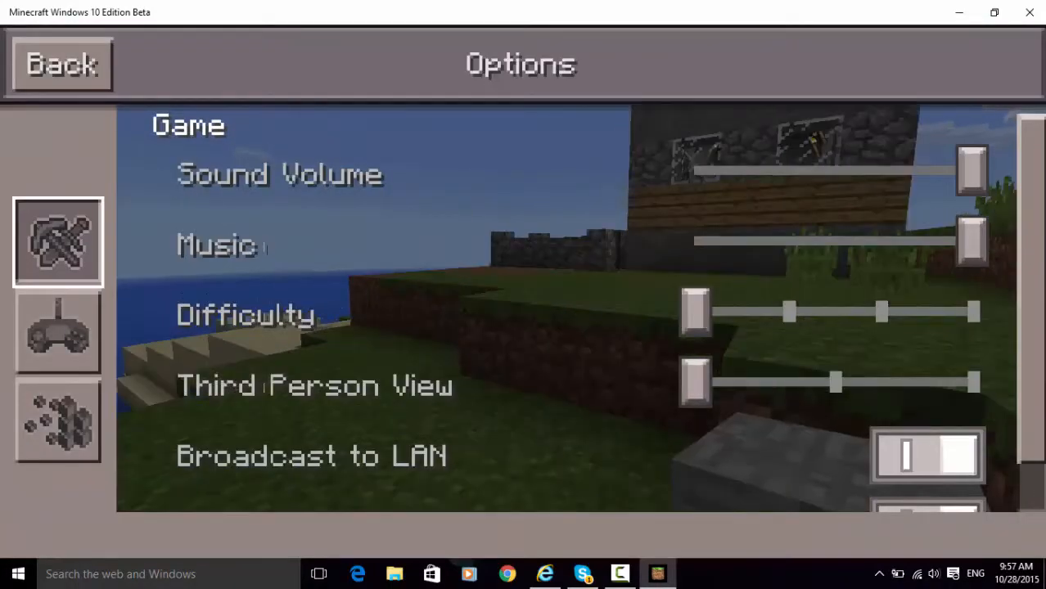
click(62, 63)
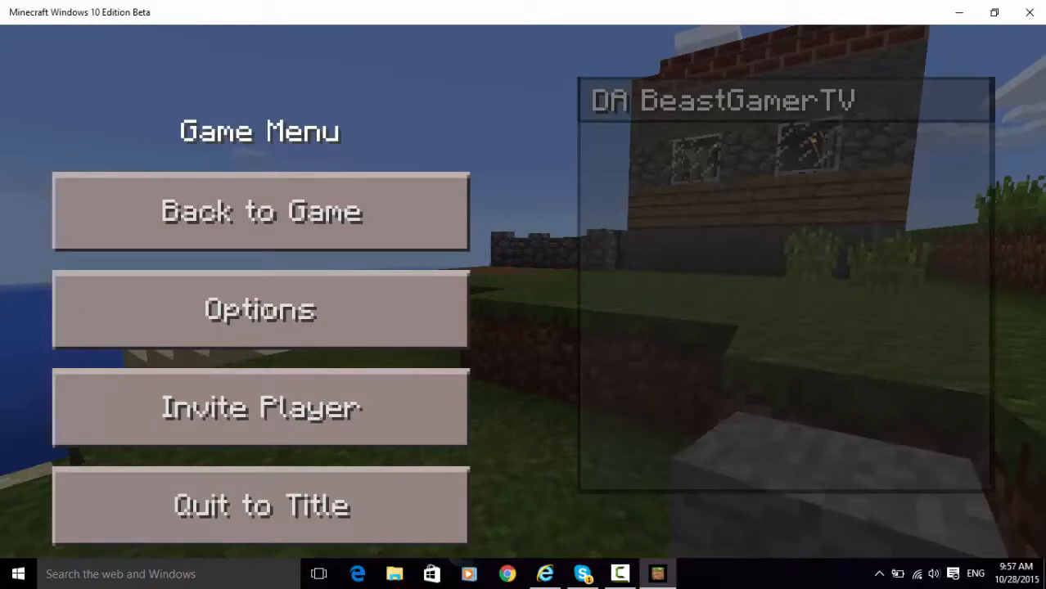
click(259, 211)
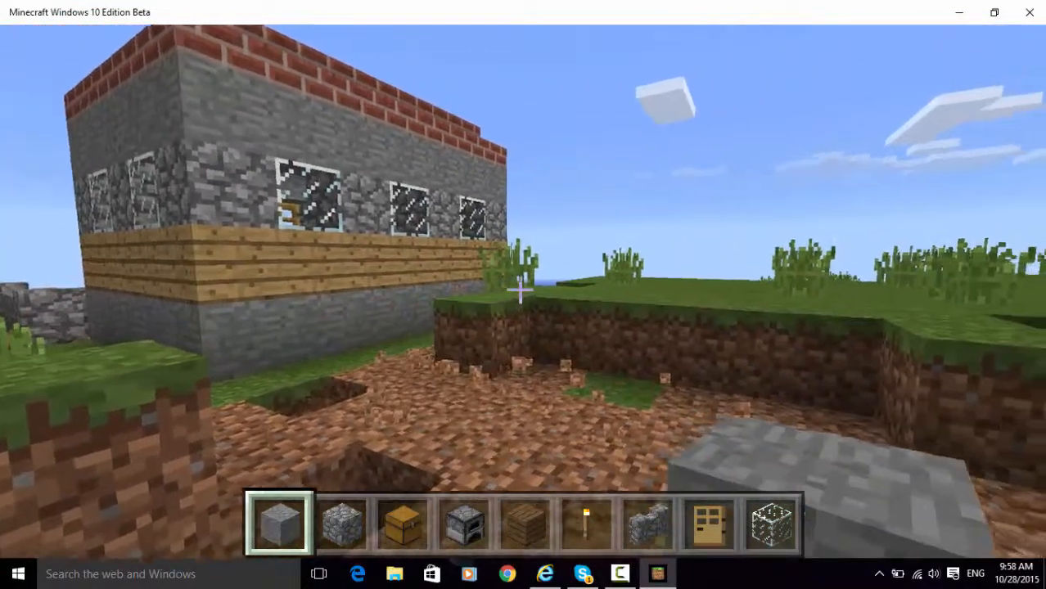
After clearing grass and dirt beside the house, bring up the Creative block inventory.
key(e)
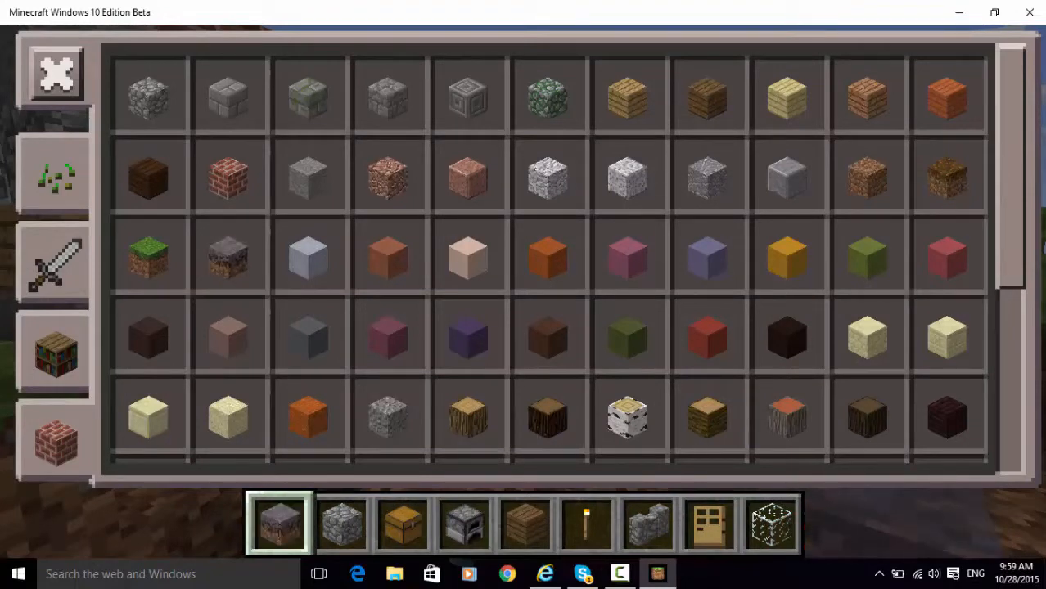
mouse_move(1030, 13)
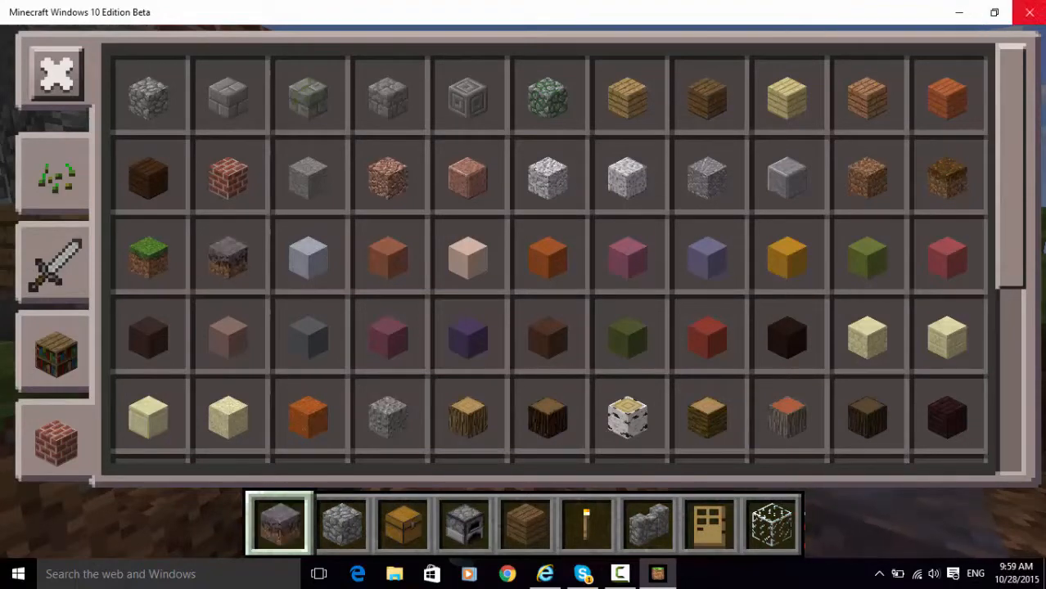